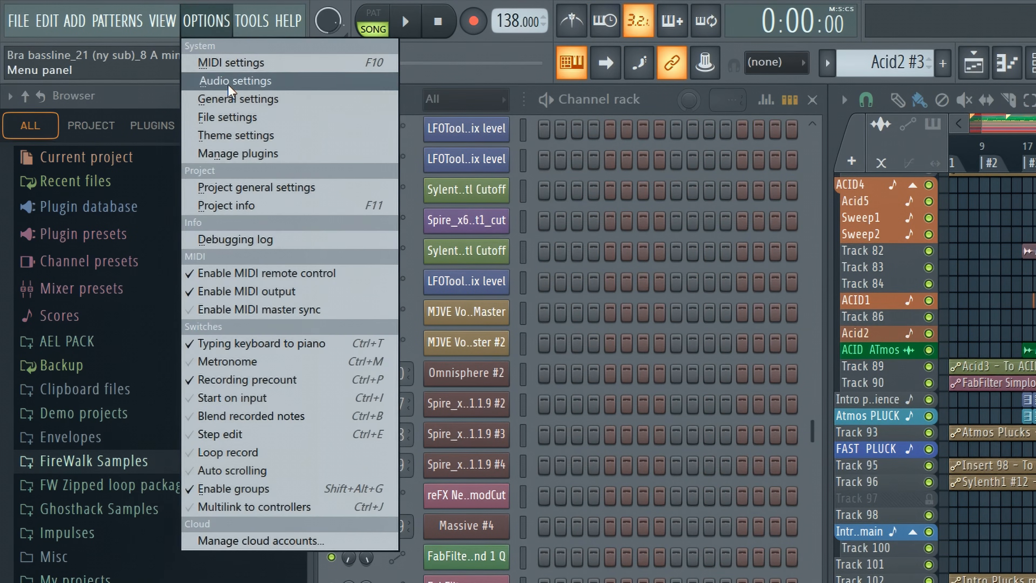
# Step: Briefly view the audio device settings and close them without changes
pyautogui.click(236, 80)
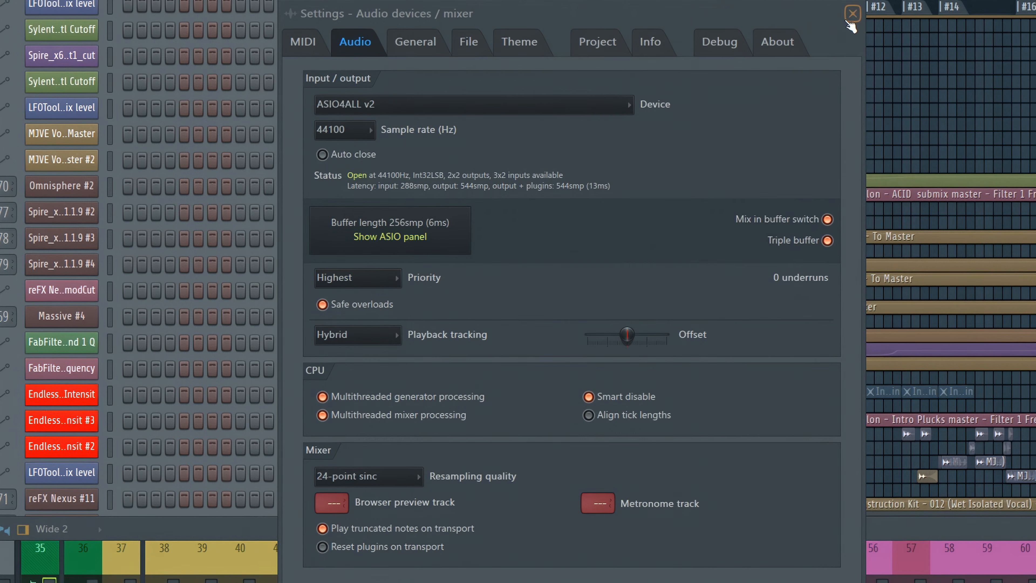
pyautogui.click(851, 13)
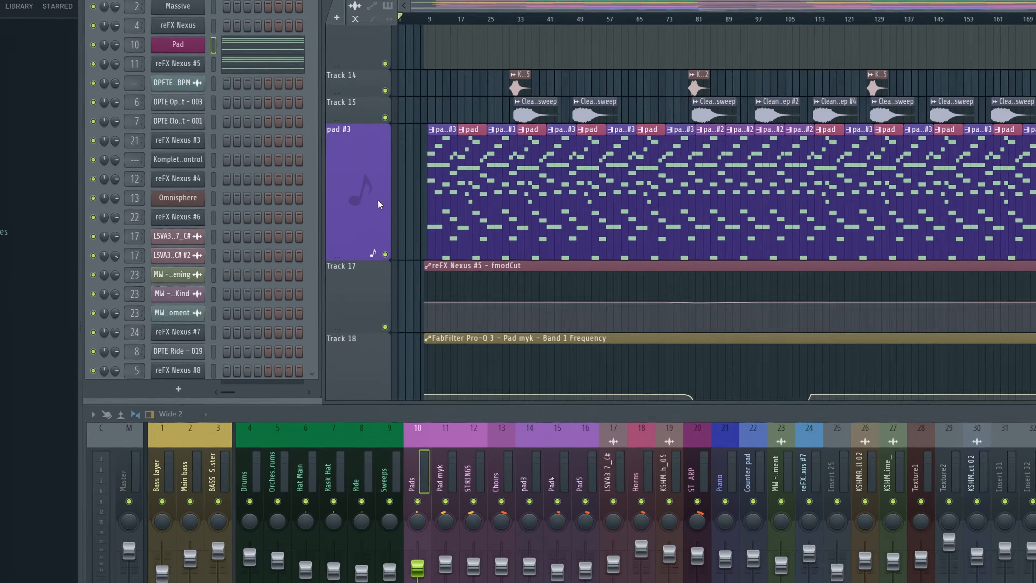
# Step: Consolidate the pad #3 track into a 'pad #3 (consolidated)' audio clip
pyautogui.rightClick(357, 191)
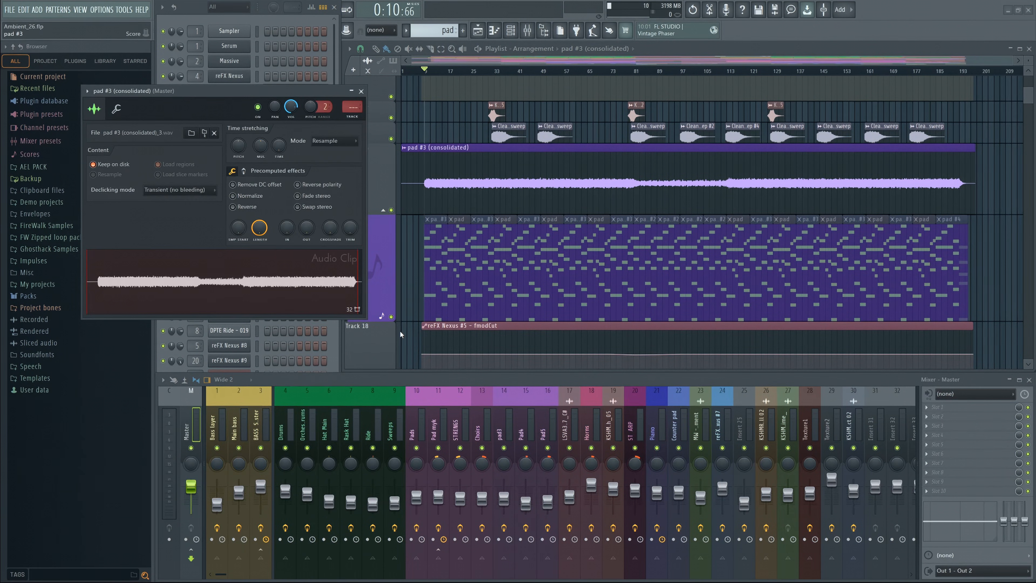
# Step: Disable the Pro-Q 3, Saturn, FAT and Pro-C 2 effects on the Pads mixer insert
pyautogui.click(418, 423)
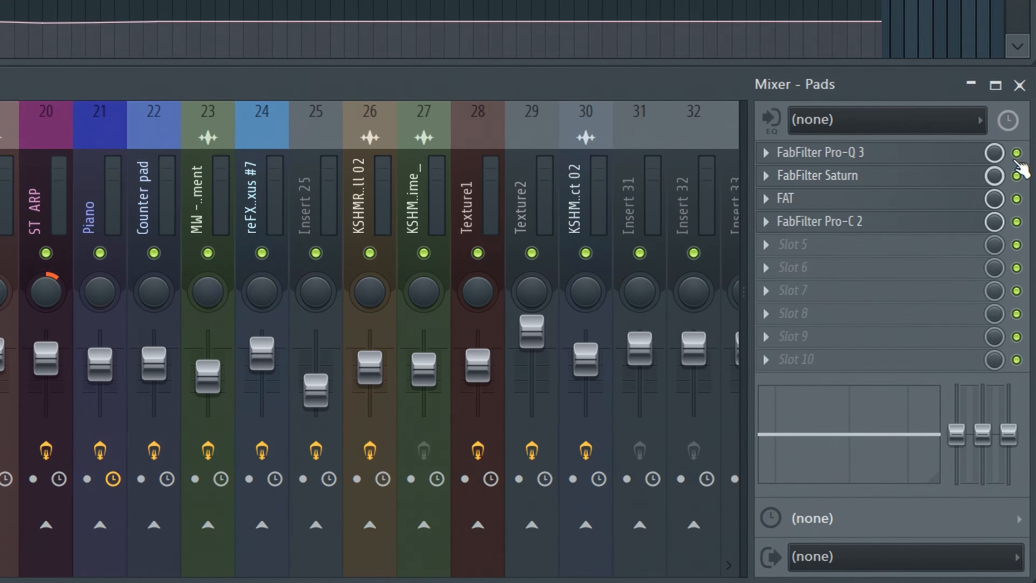
pyautogui.click(1017, 222)
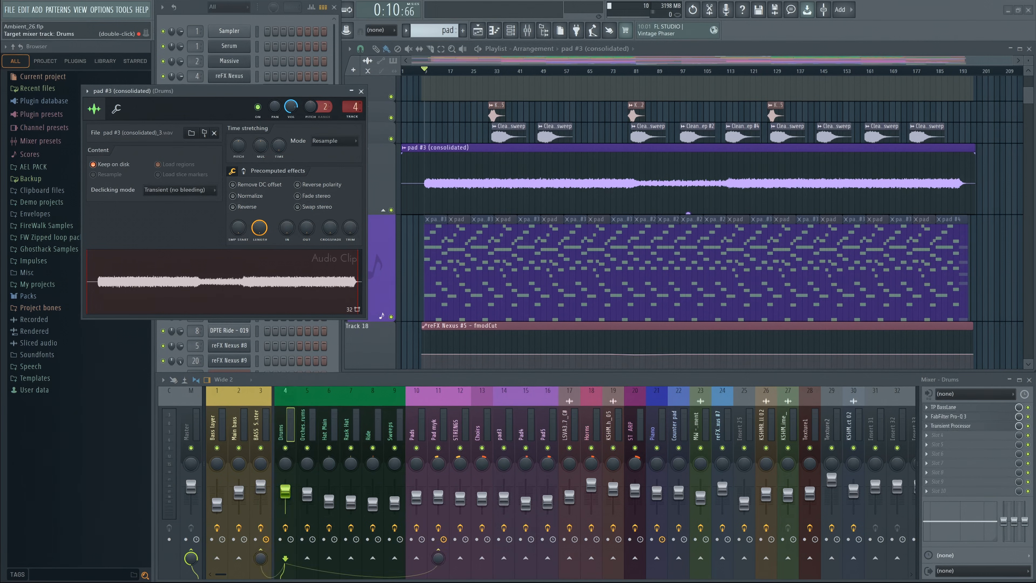
# Step: Route the consolidated clip to mixer insert 10 (Pads) and reset its panning to centre
pyautogui.click(416, 495)
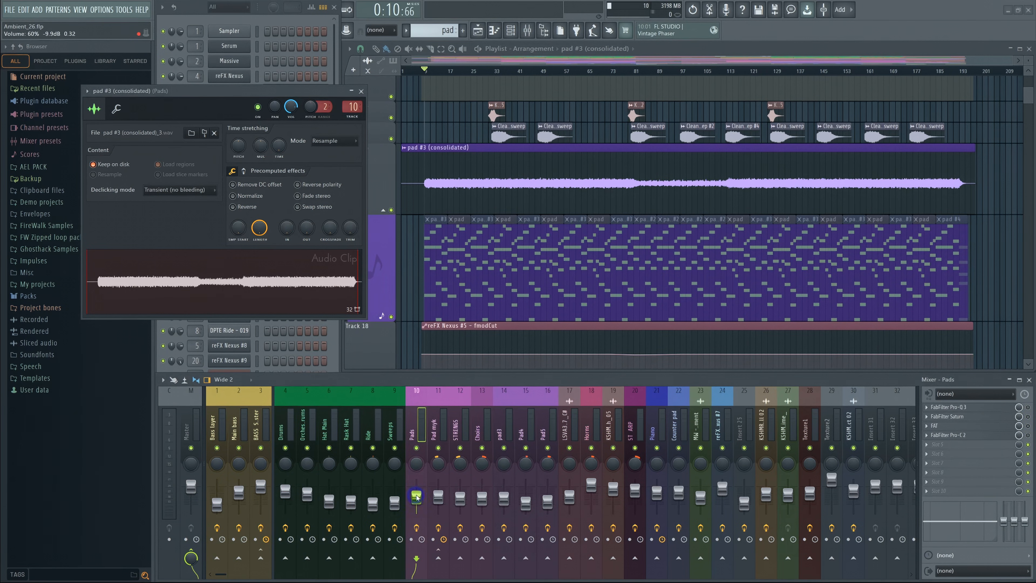
pyautogui.rightClick(416, 496)
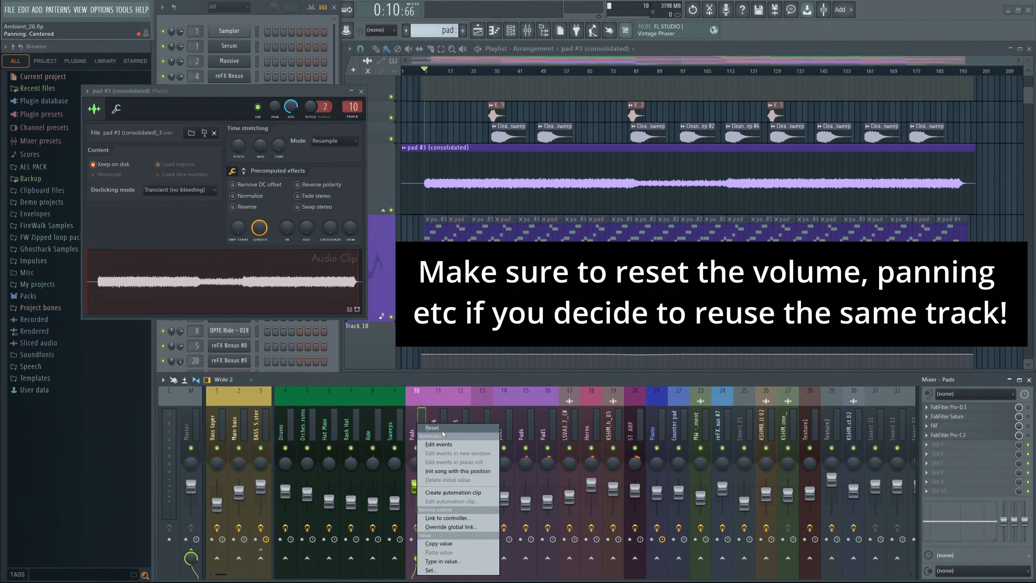
pyautogui.click(432, 427)
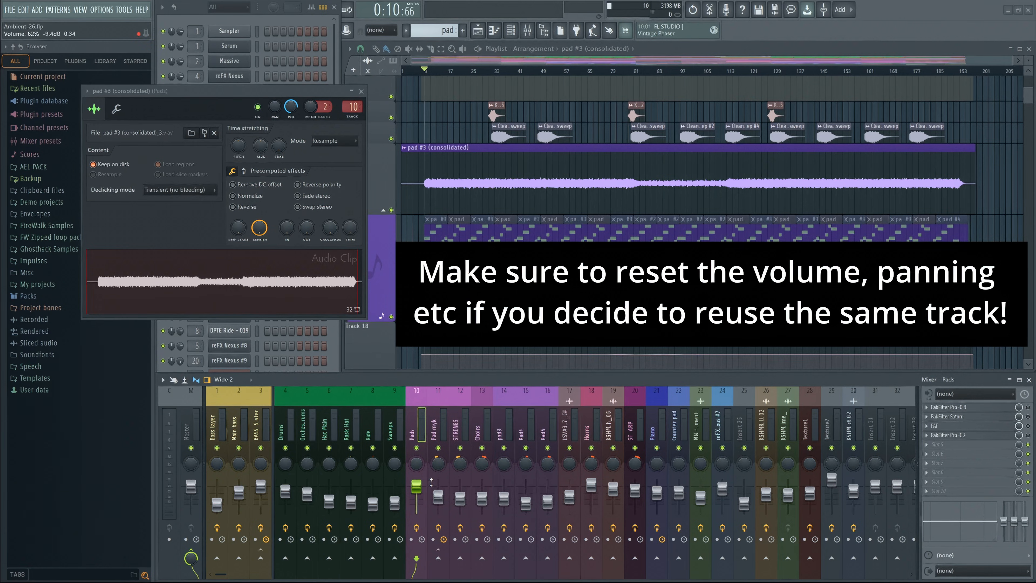